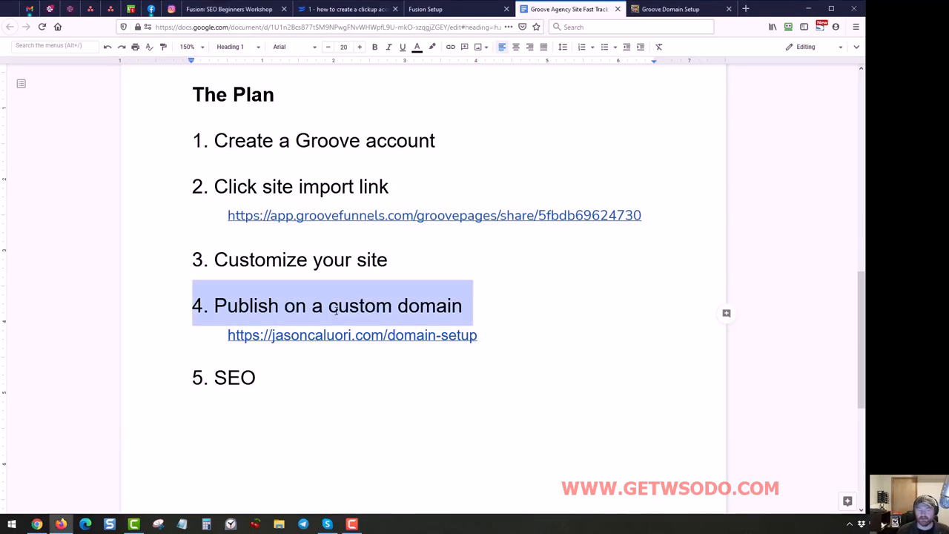
From plan step 4, switch to the Groove Domain Setup page and review its four video steps
left_click(418, 306)
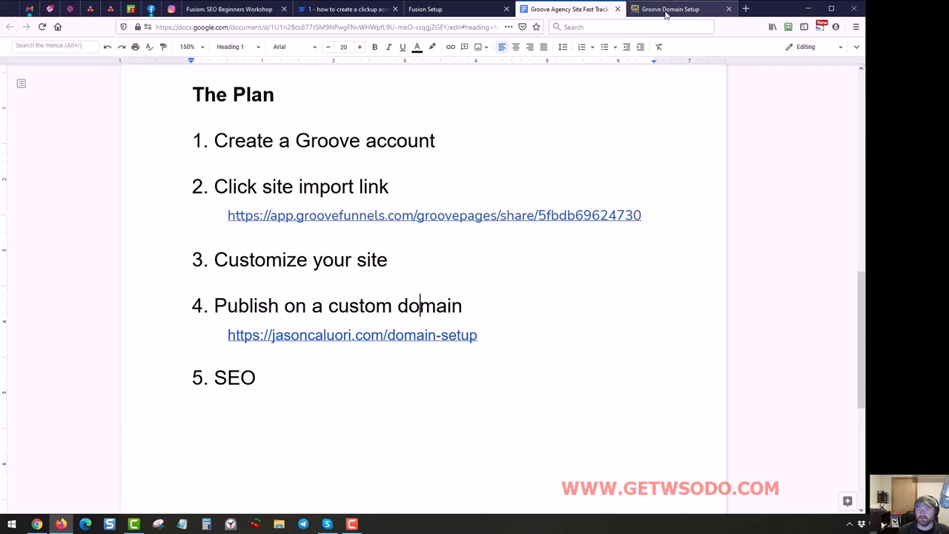
left_click(671, 9)
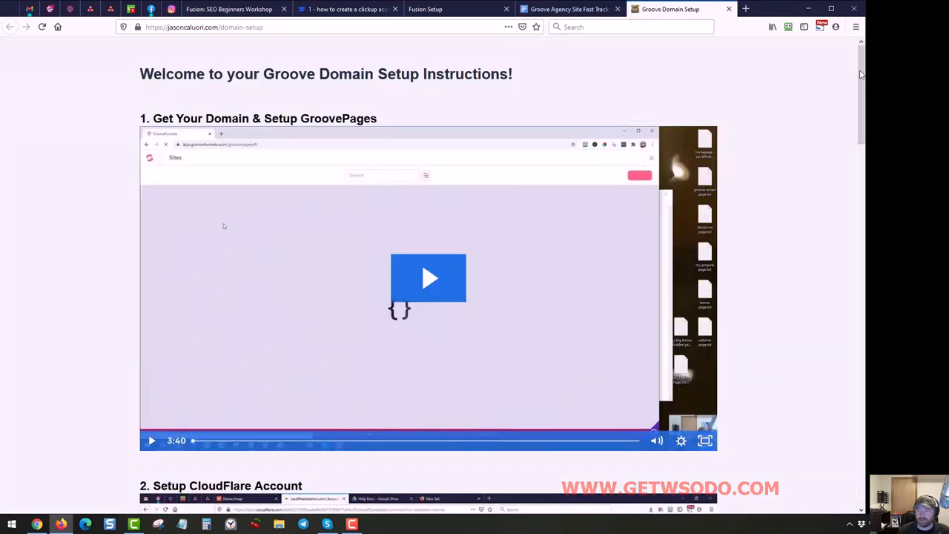
scroll("down", 3)
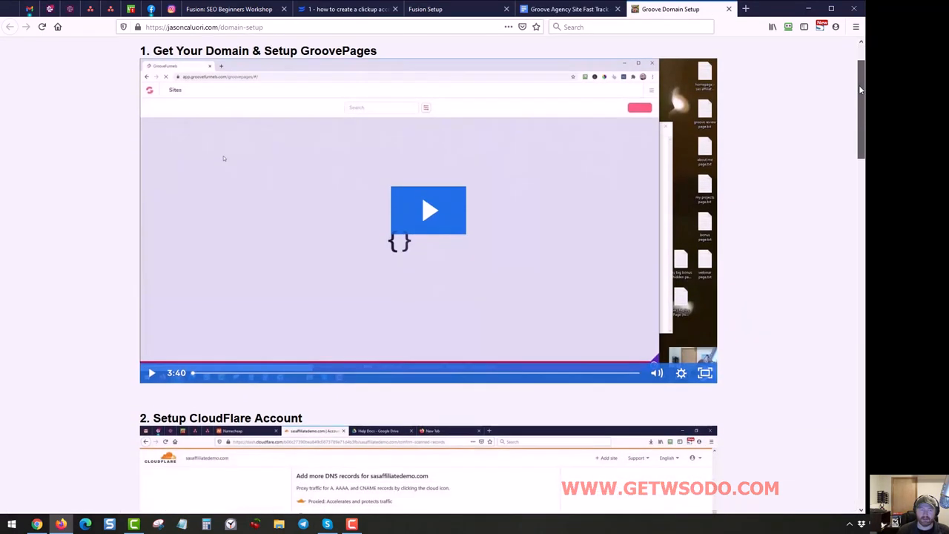
scroll("down", 3)
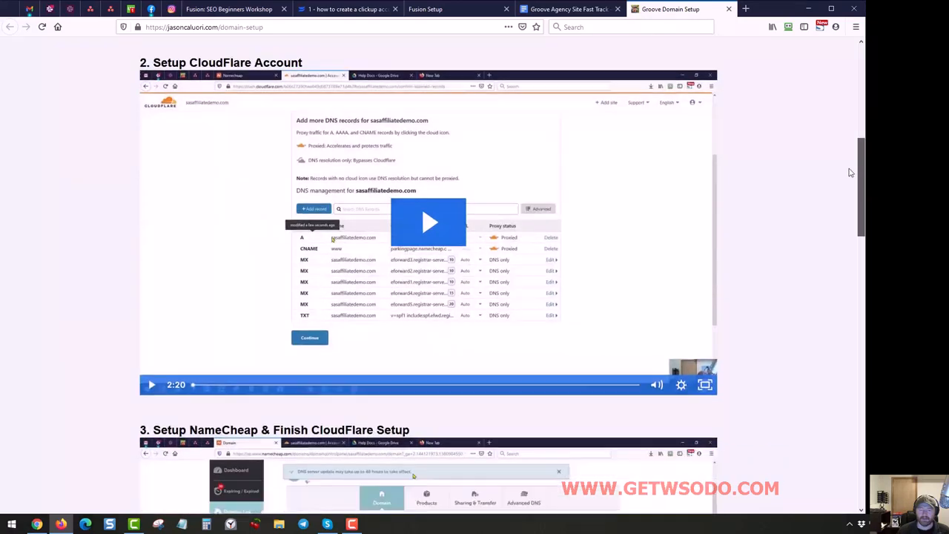
scroll("down", 3)
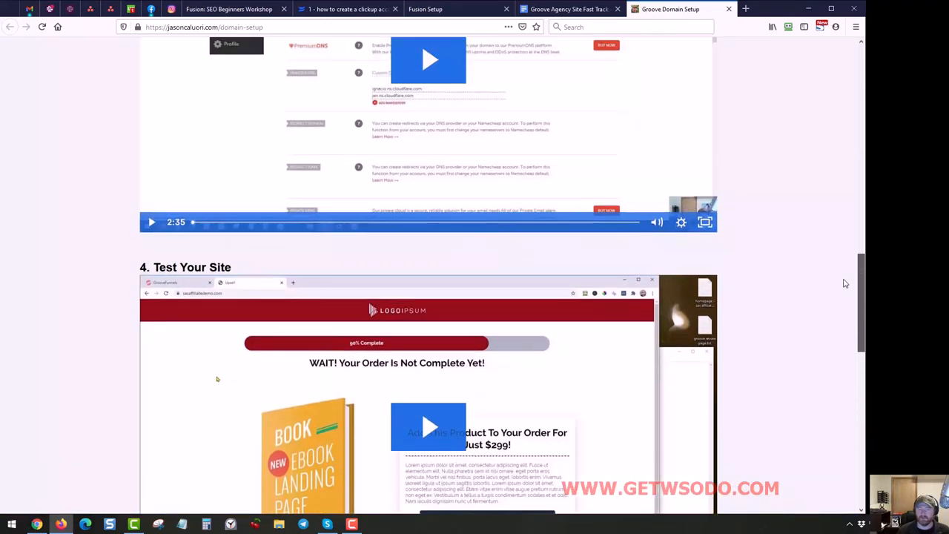
scroll("down", 3)
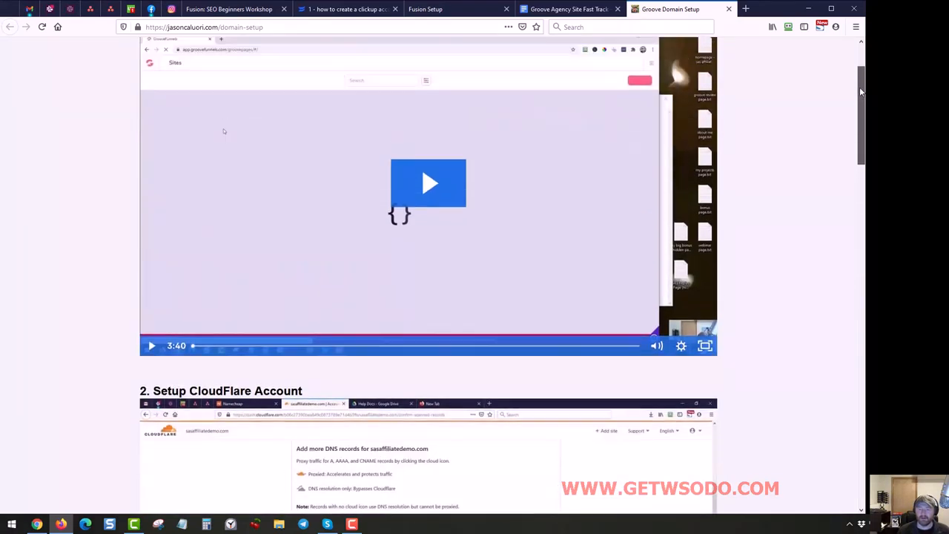
scroll("up", 3)
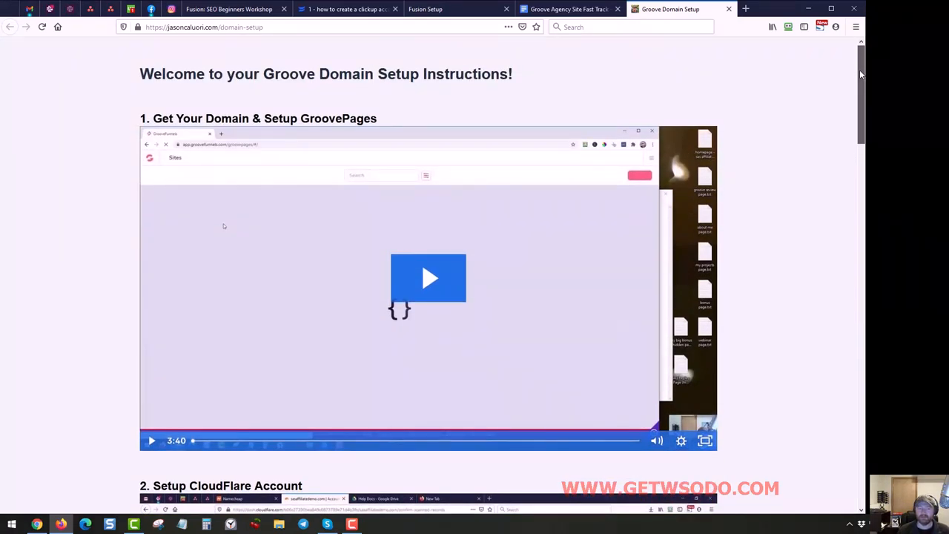
scroll("down", 3)
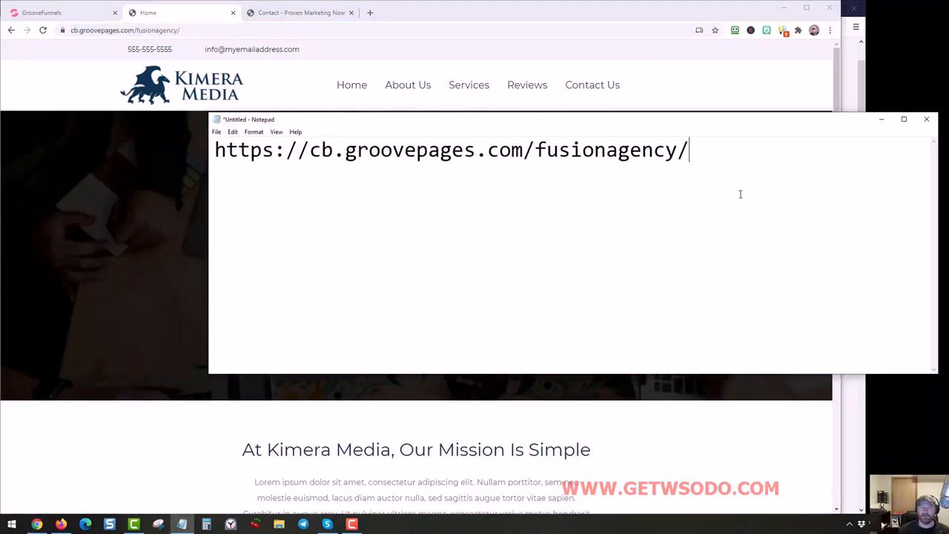
key("Enter")
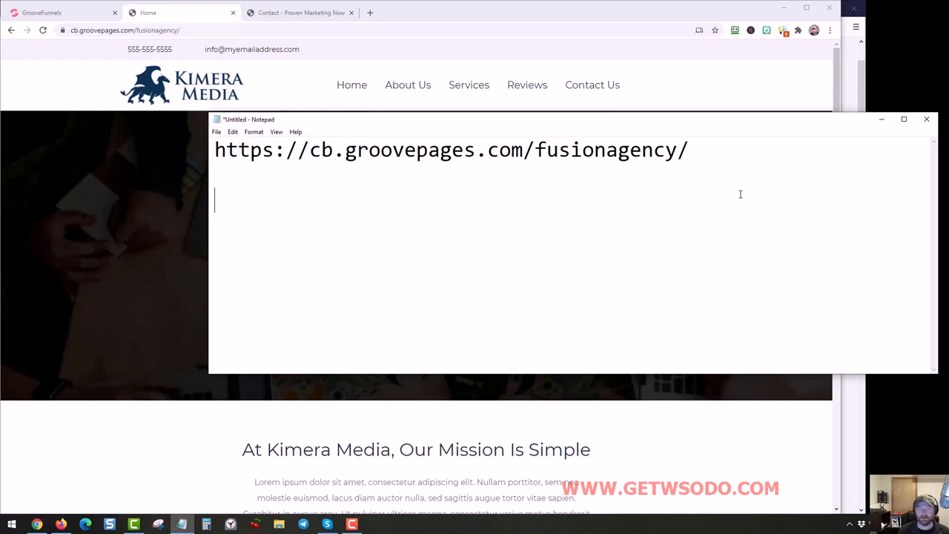
type("www.kimer")
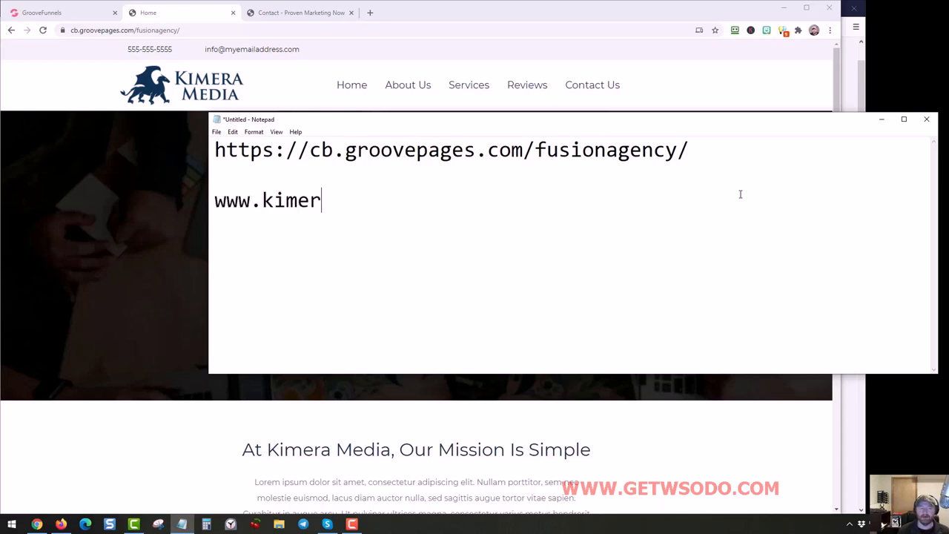
type("amedia.com")
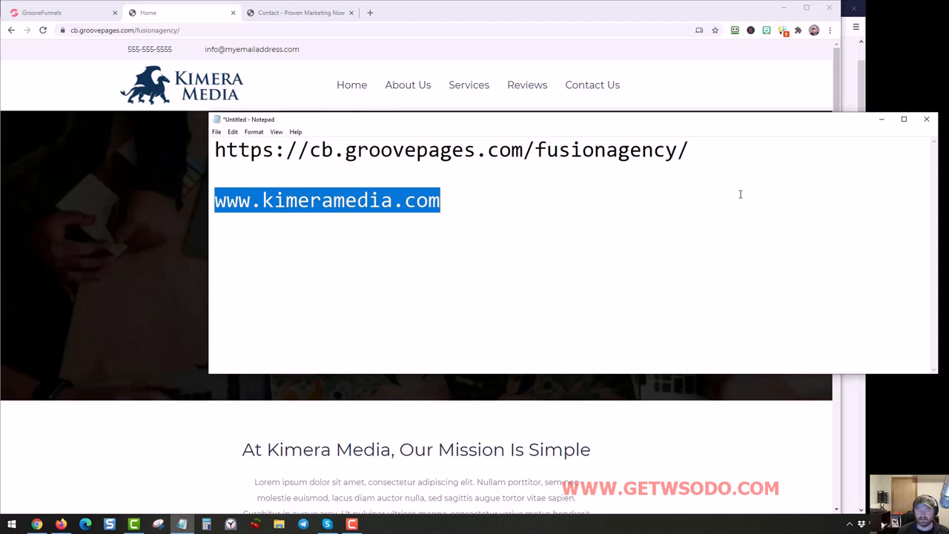
Highlight the whole groovepages address for contrast, then close the untitled note
left_click(519, 297)
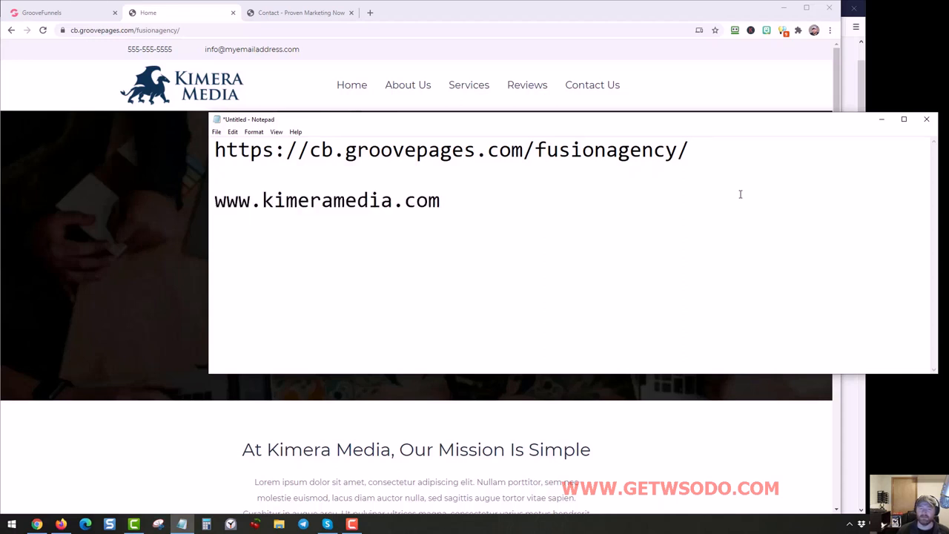
triple_click(451, 148)
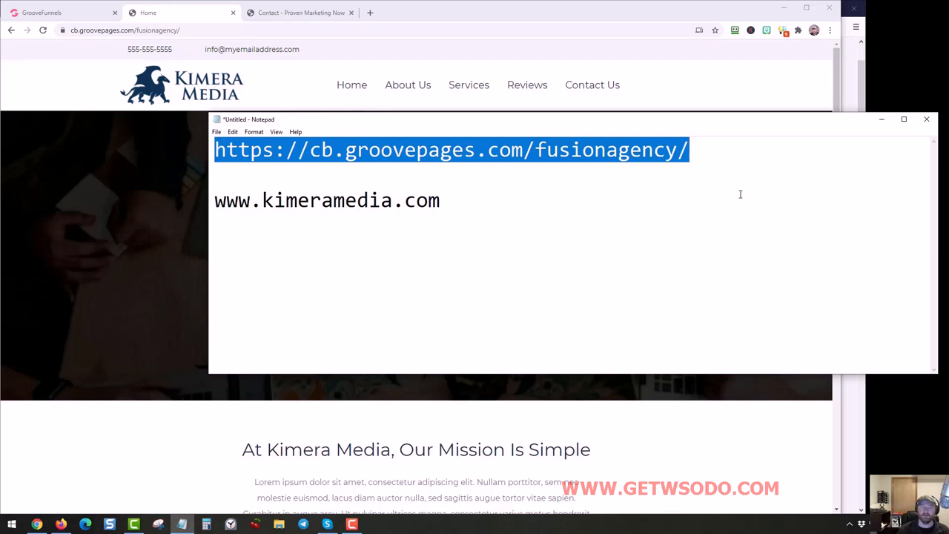
mouse_move(627, 197)
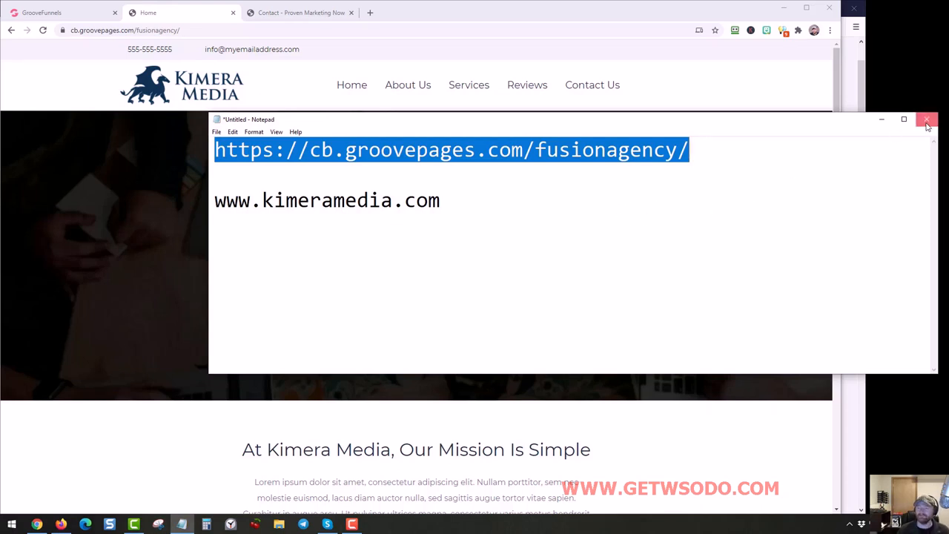
left_click(925, 118)
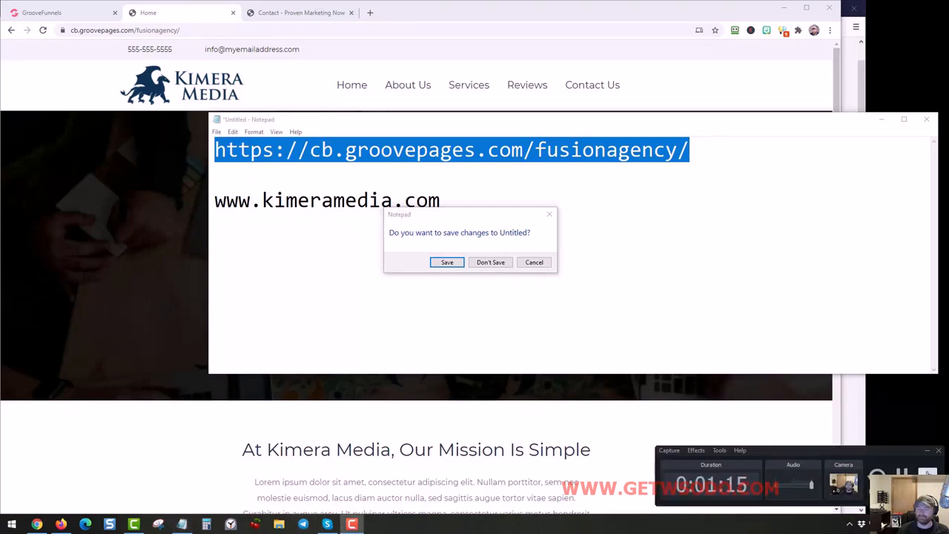